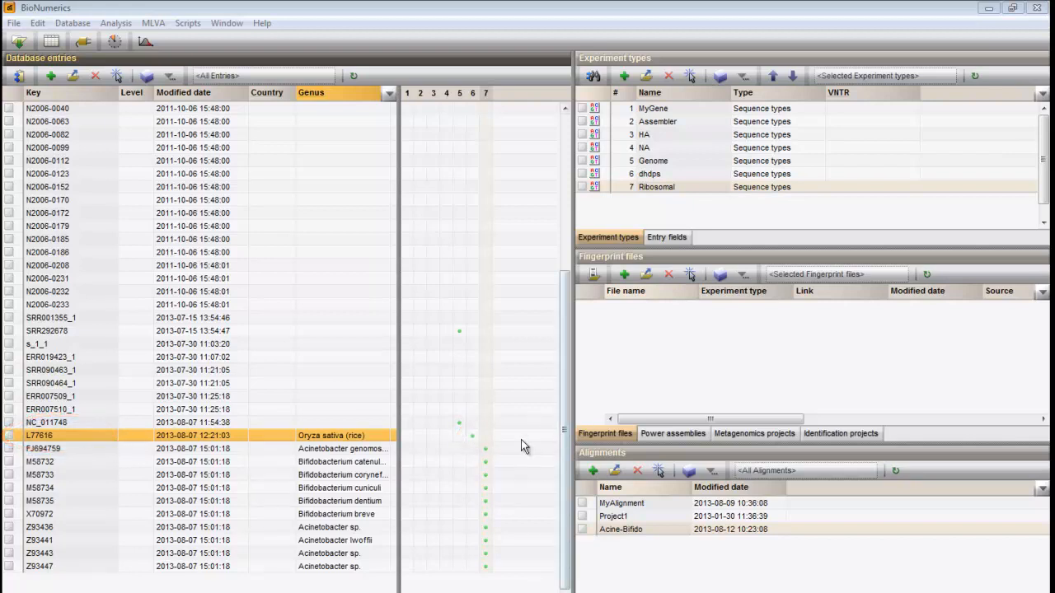
Step: Open sequence L77616 in the Sequence Viewer and show its empty Restriction Analysis area
{"action": "double_click", "coordinate": [49, 435]}
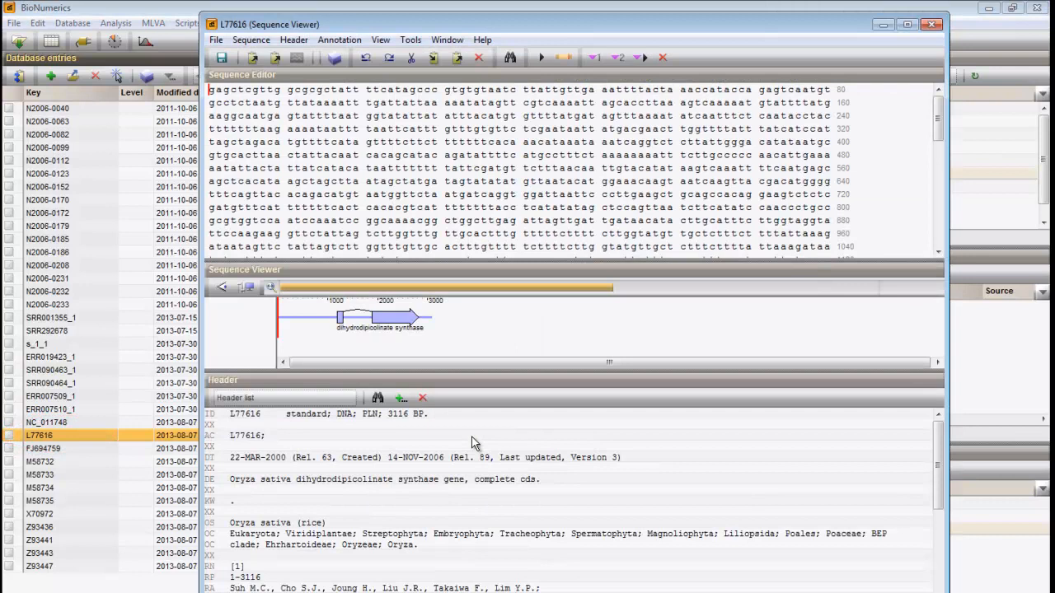
{"action": "mouse_move", "coordinate": [758, 70]}
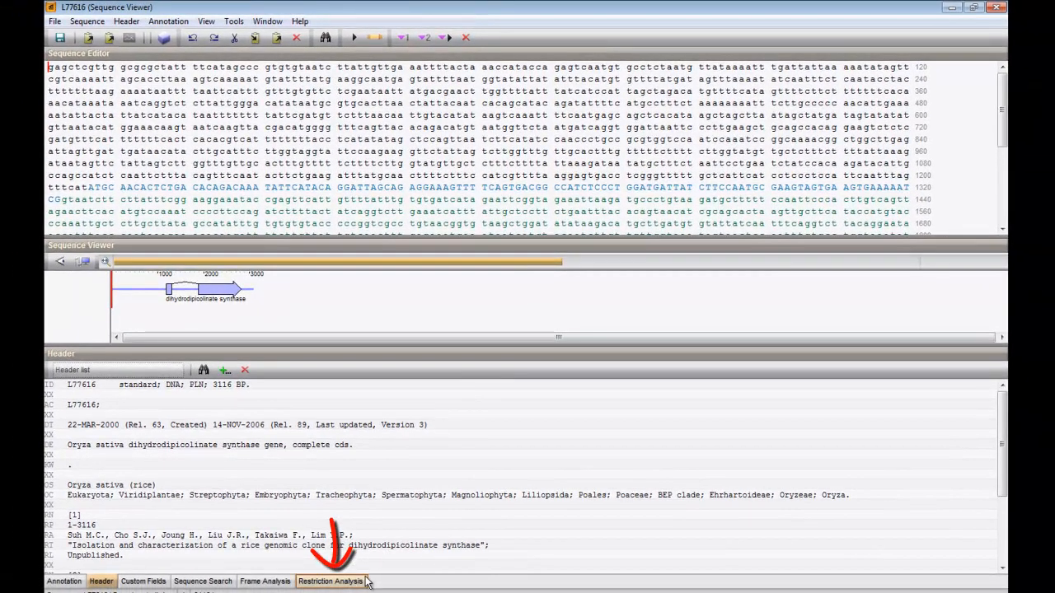
{"action": "left_click", "coordinate": [330, 581]}
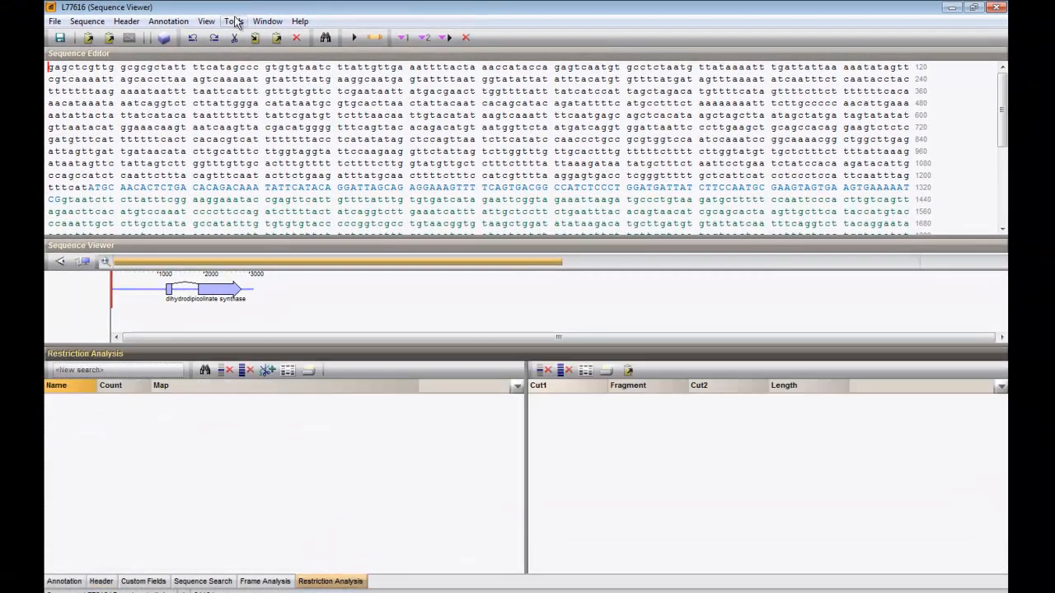
Step: Add a single-enzyme restriction map for AbaI, which cuts L77616 three times
{"action": "left_click", "coordinate": [234, 20]}
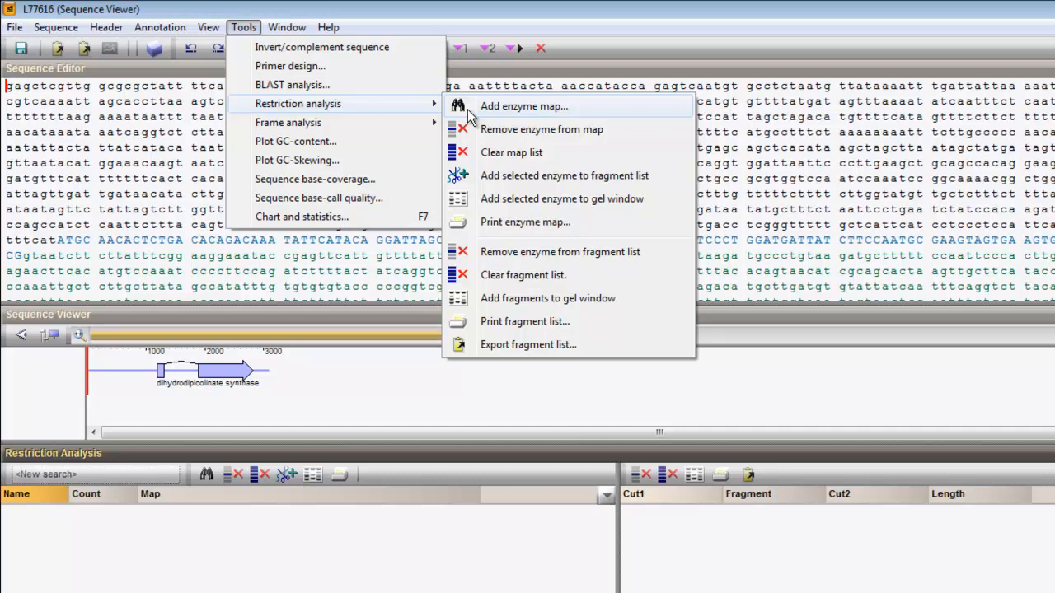
{"action": "left_click", "coordinate": [524, 106]}
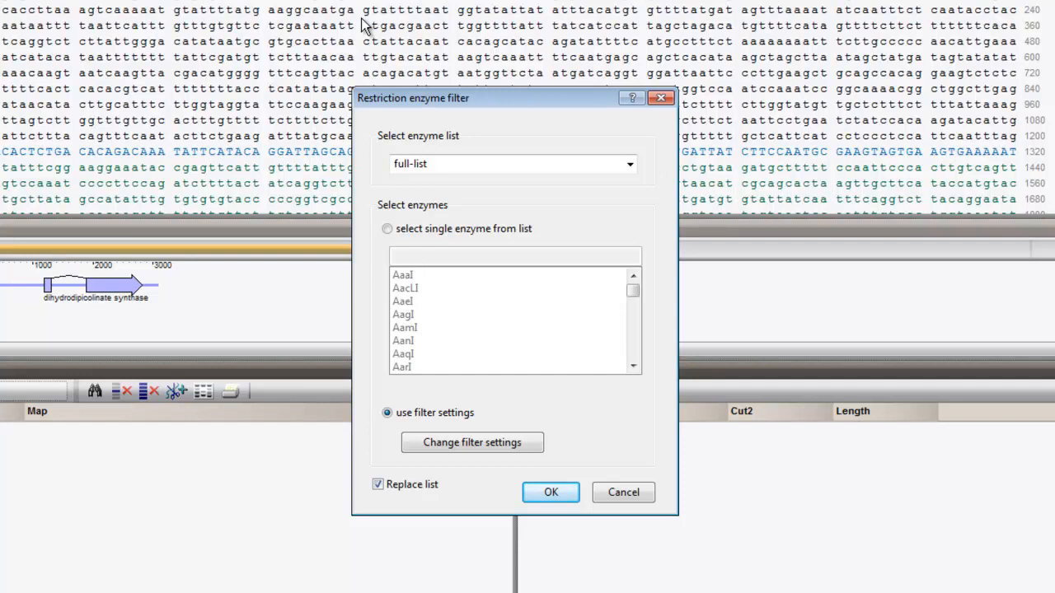
{"action": "left_click", "coordinate": [387, 227]}
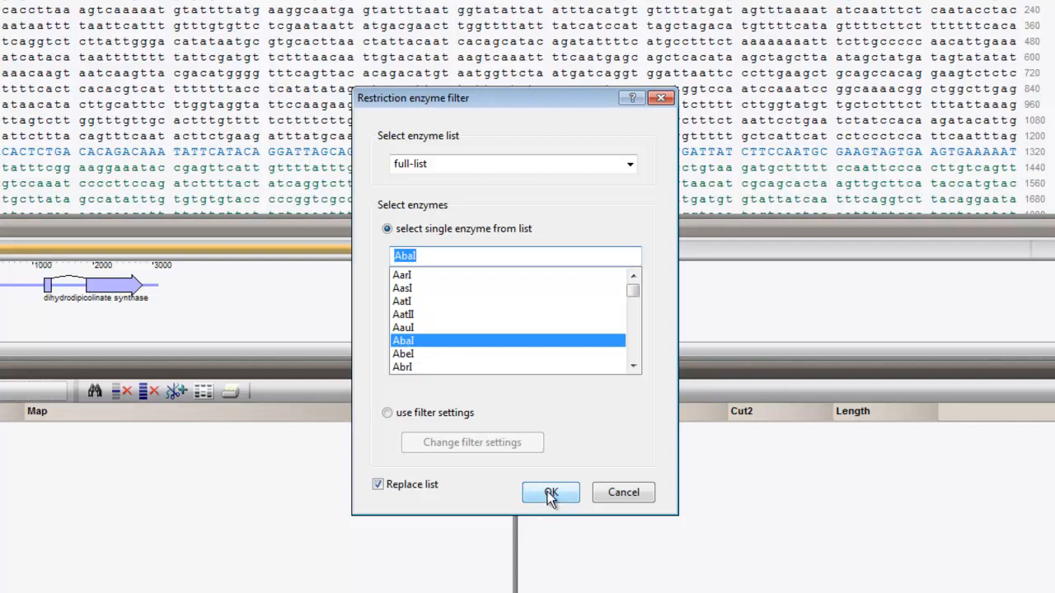
{"action": "left_click", "coordinate": [550, 492]}
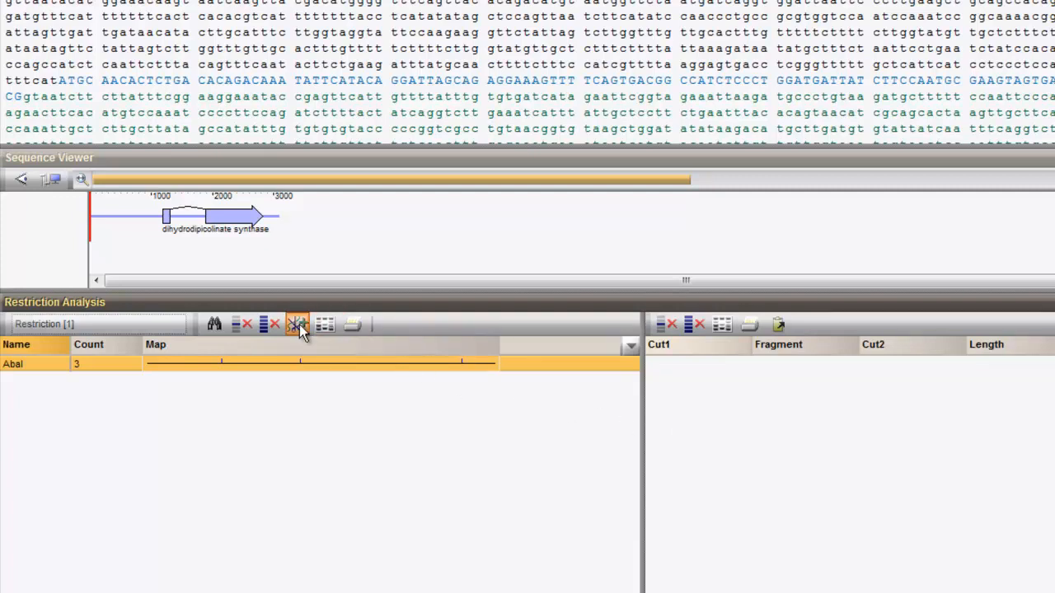
{"action": "mouse_move", "coordinate": [297, 323]}
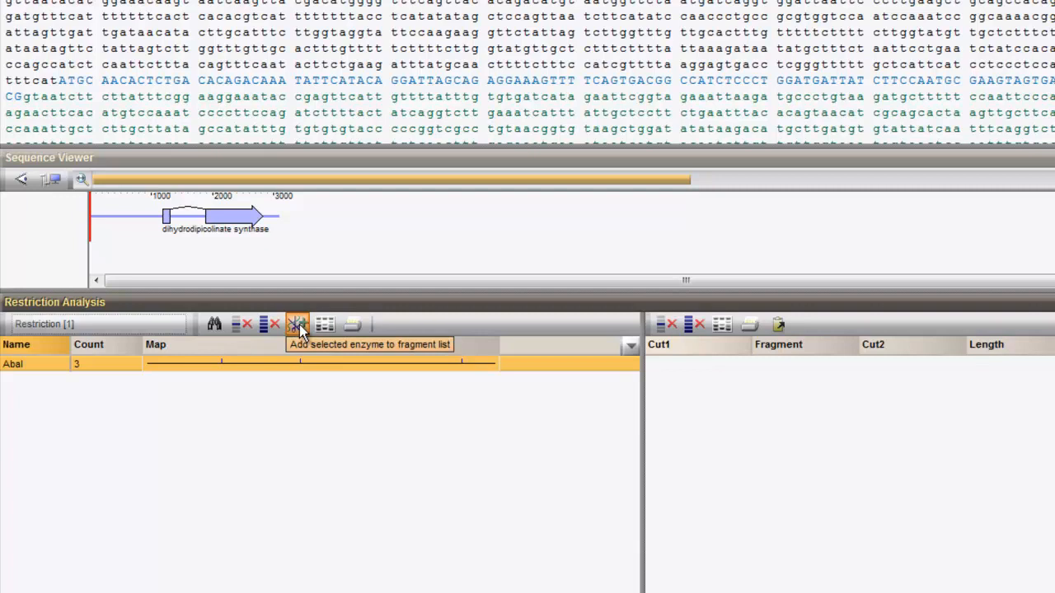
Step: Add the four AbaI fragments to the fragment list and toggle the AbaI cut-site plot on
{"action": "left_click", "coordinate": [297, 323]}
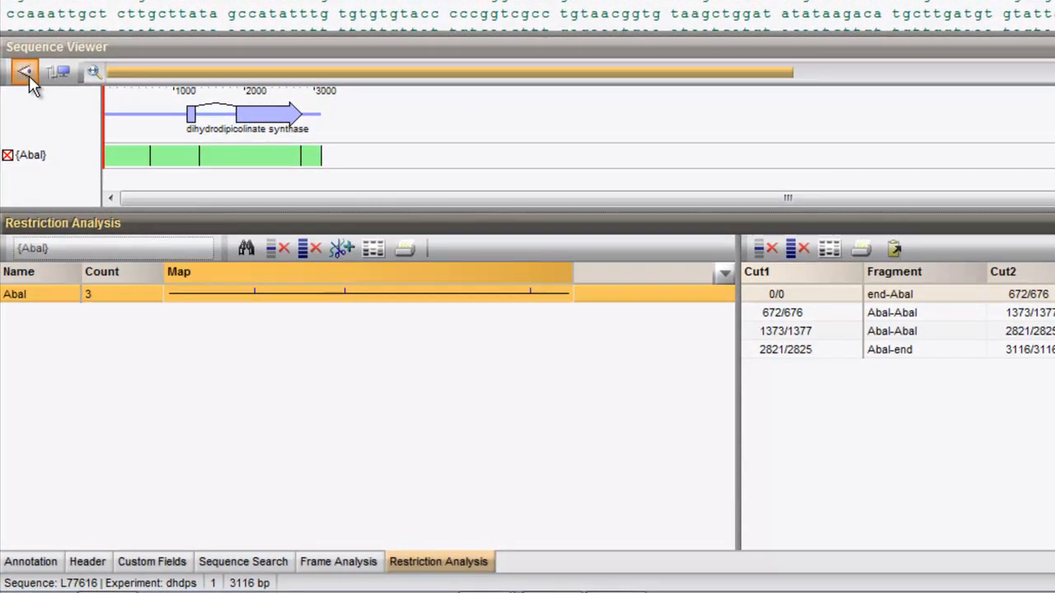
{"action": "left_click", "coordinate": [26, 73]}
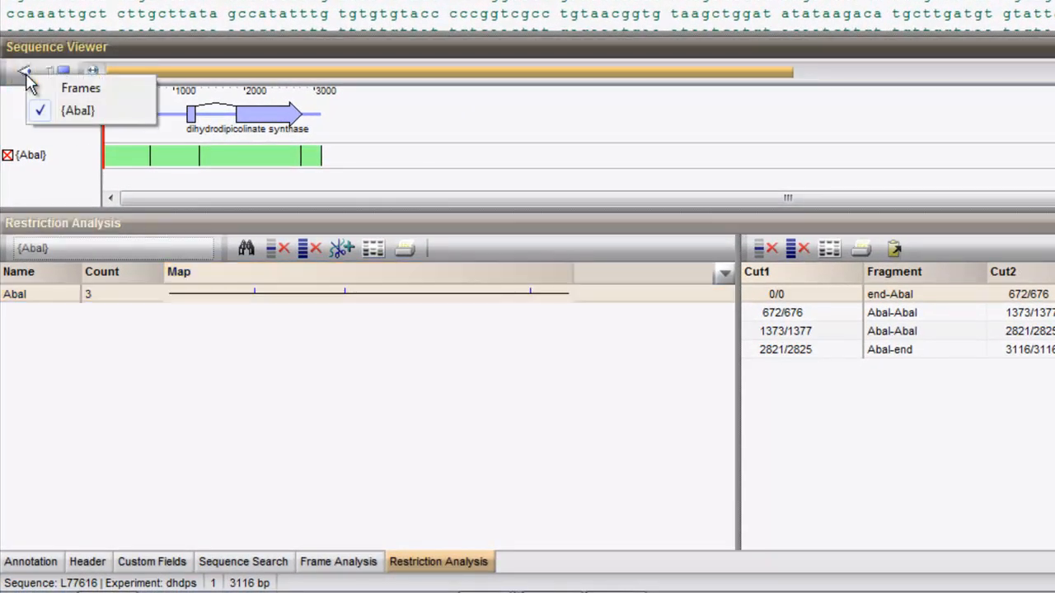
{"action": "left_click", "coordinate": [25, 72]}
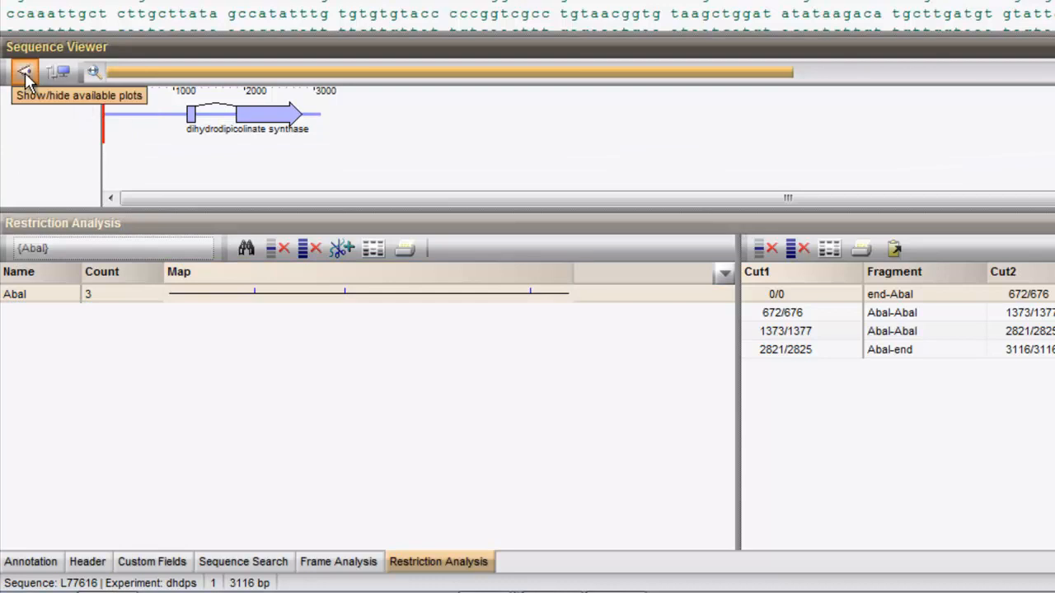
{"action": "left_click", "coordinate": [25, 72]}
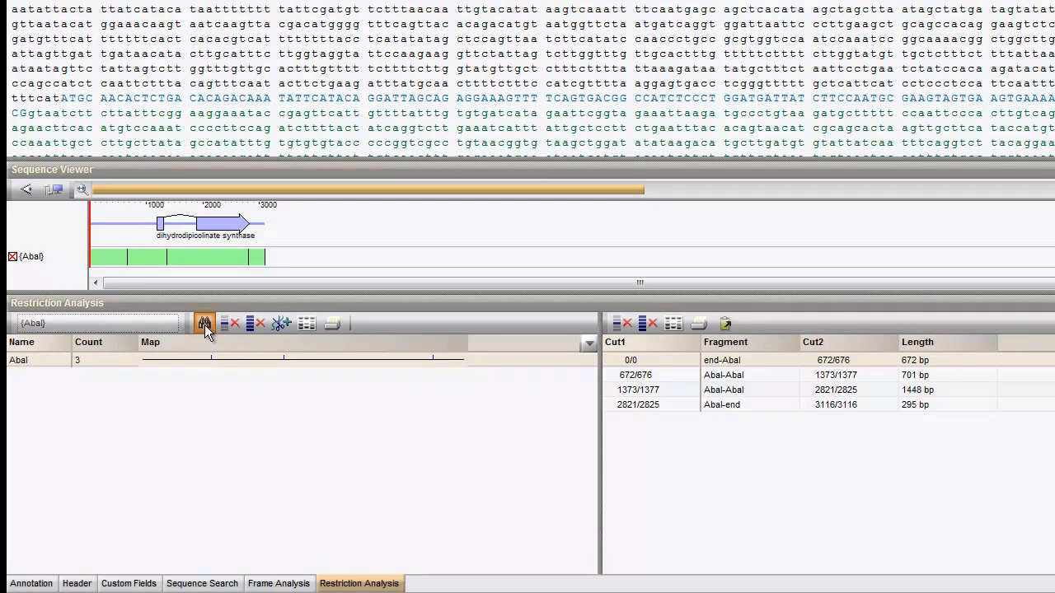
Step: Add ThaI from the enzyme filter (typed 't') without replacing AbaI, giving a combined double-digest list
{"action": "left_click", "coordinate": [205, 321]}
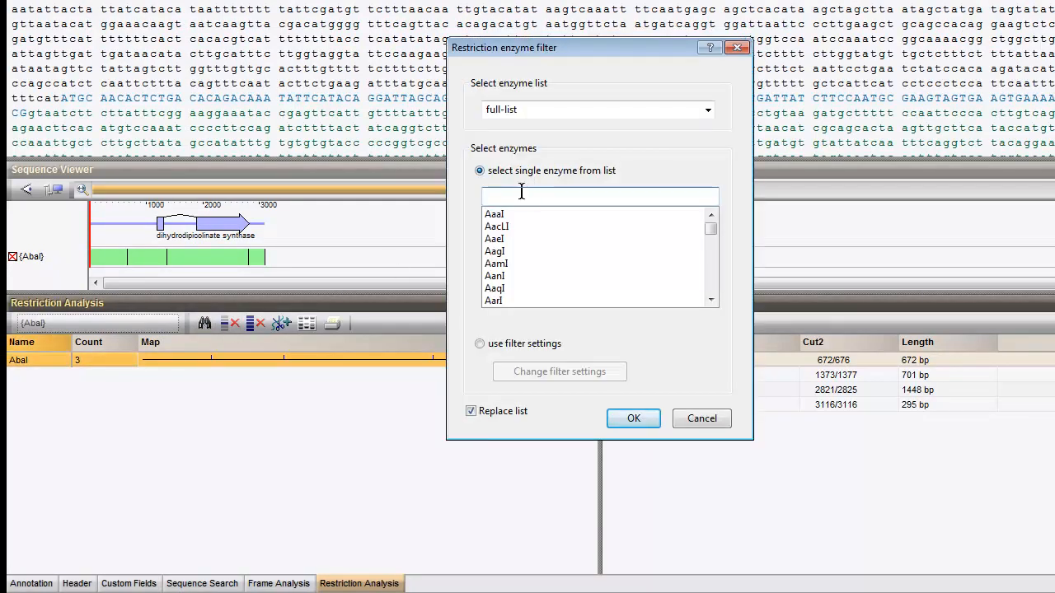
{"action": "type", "text": "t"}
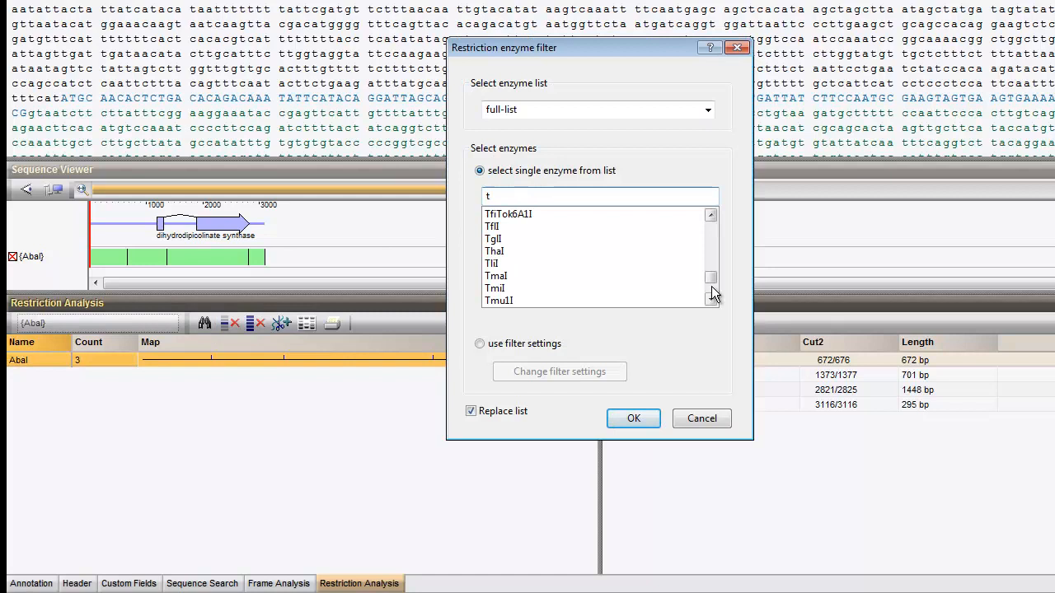
{"action": "left_click", "coordinate": [494, 251]}
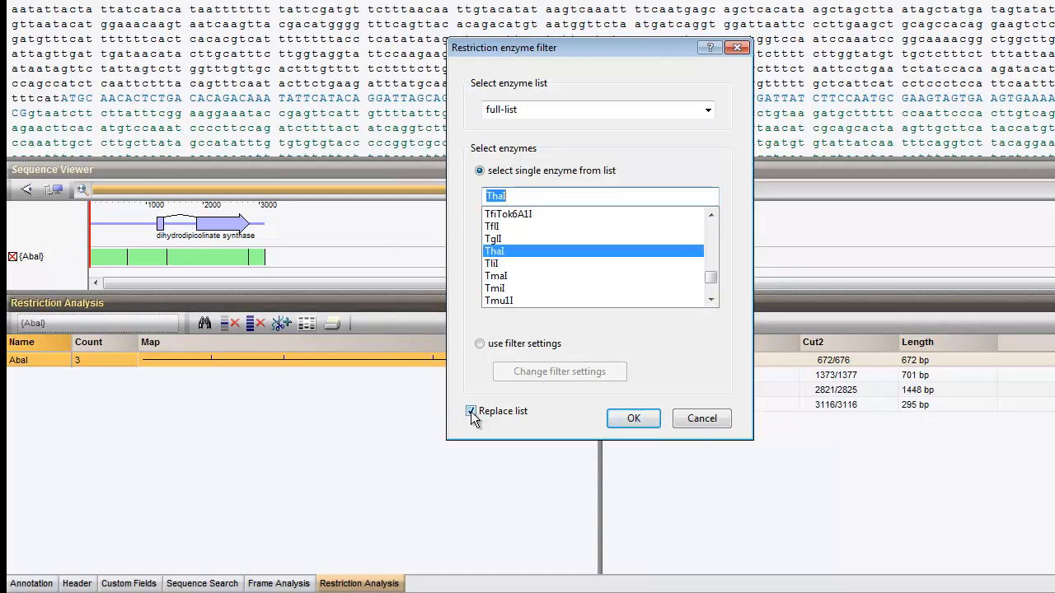
{"action": "left_click", "coordinate": [471, 412]}
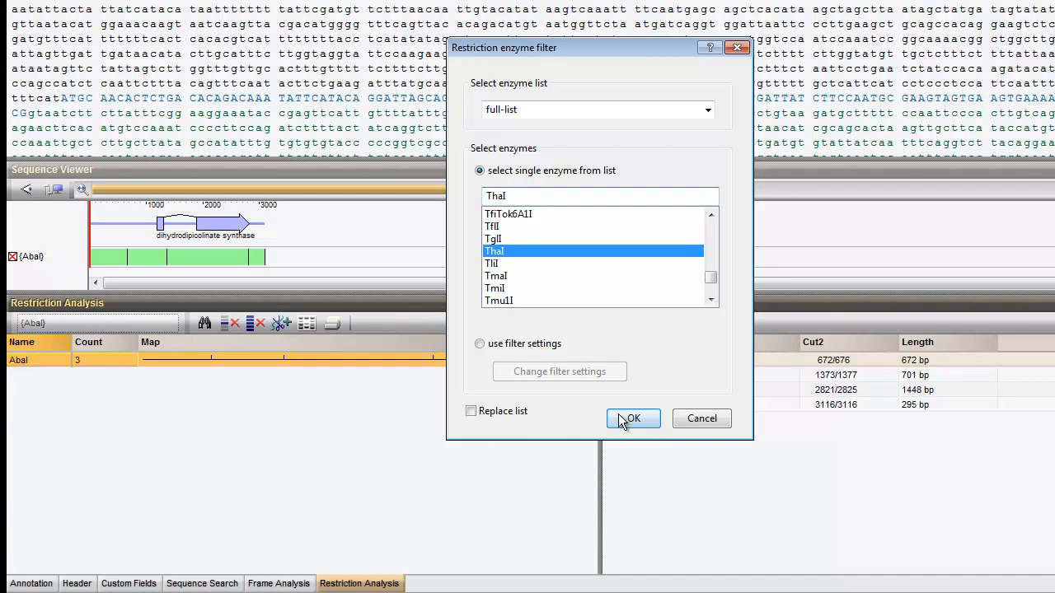
{"action": "left_click", "coordinate": [634, 418]}
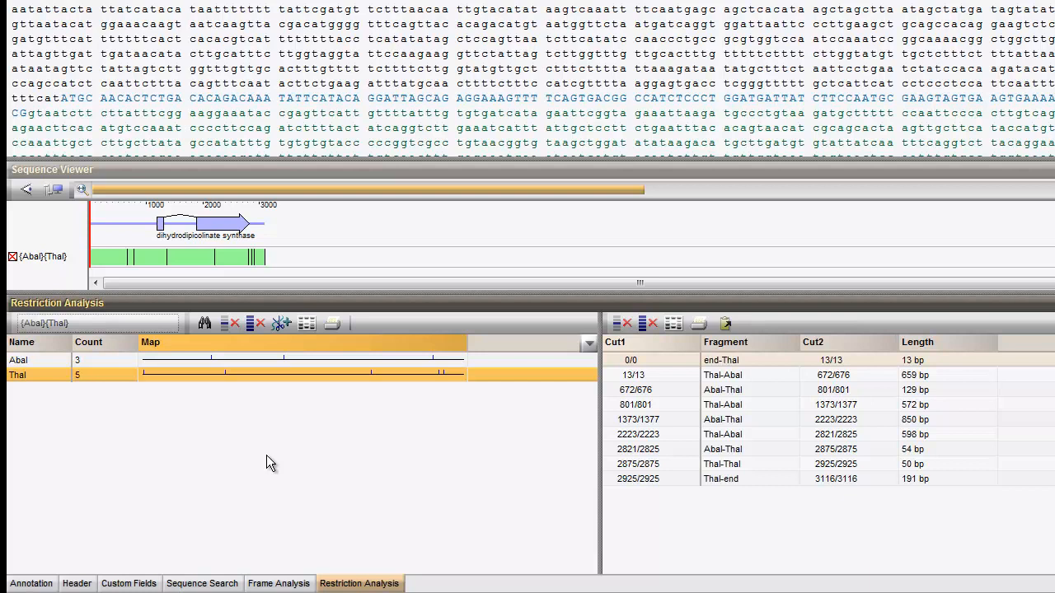
{"action": "mouse_move", "coordinate": [271, 464]}
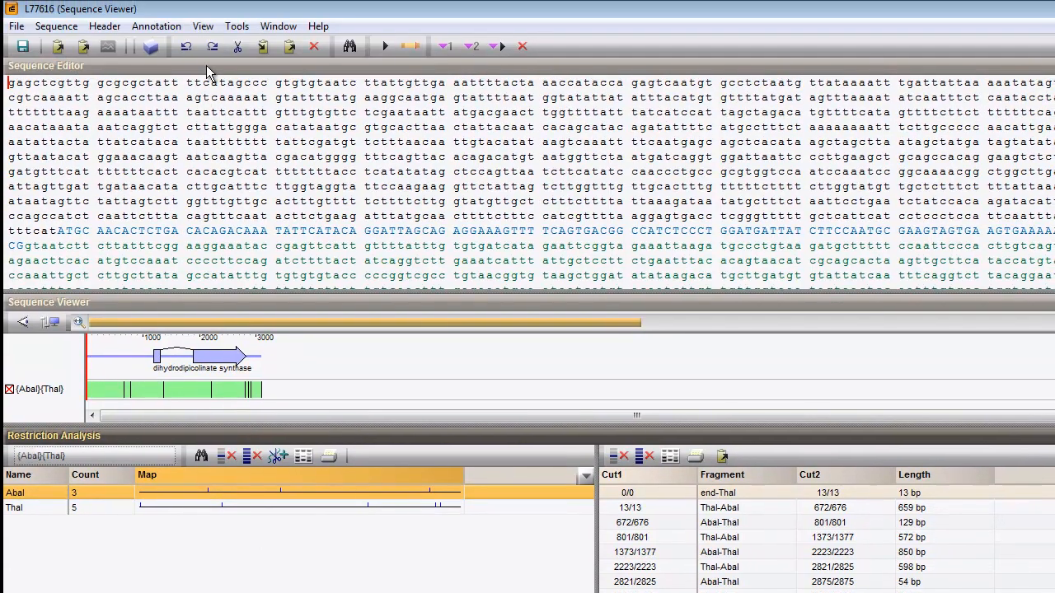
Step: Send the AbaI fragments to a new virtual gel window
{"action": "left_click", "coordinate": [238, 26]}
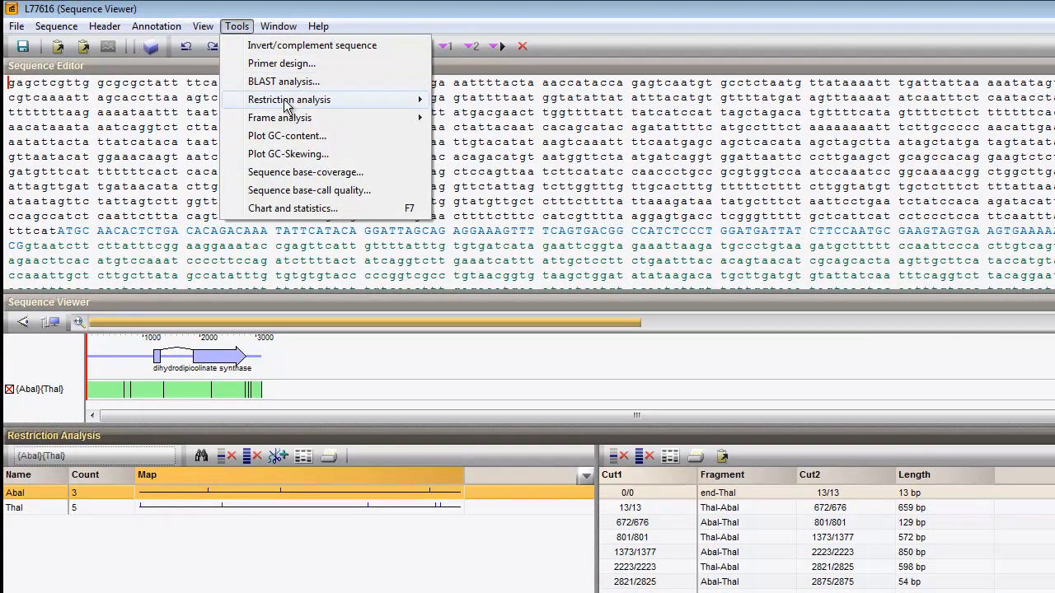
{"action": "left_click", "coordinate": [290, 99]}
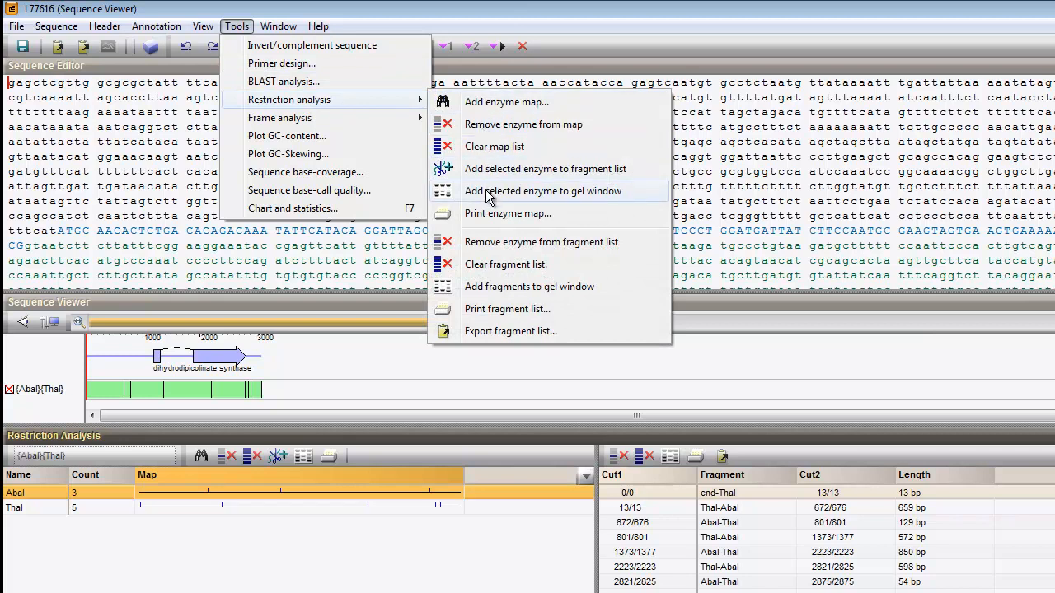
{"action": "left_click", "coordinate": [543, 191]}
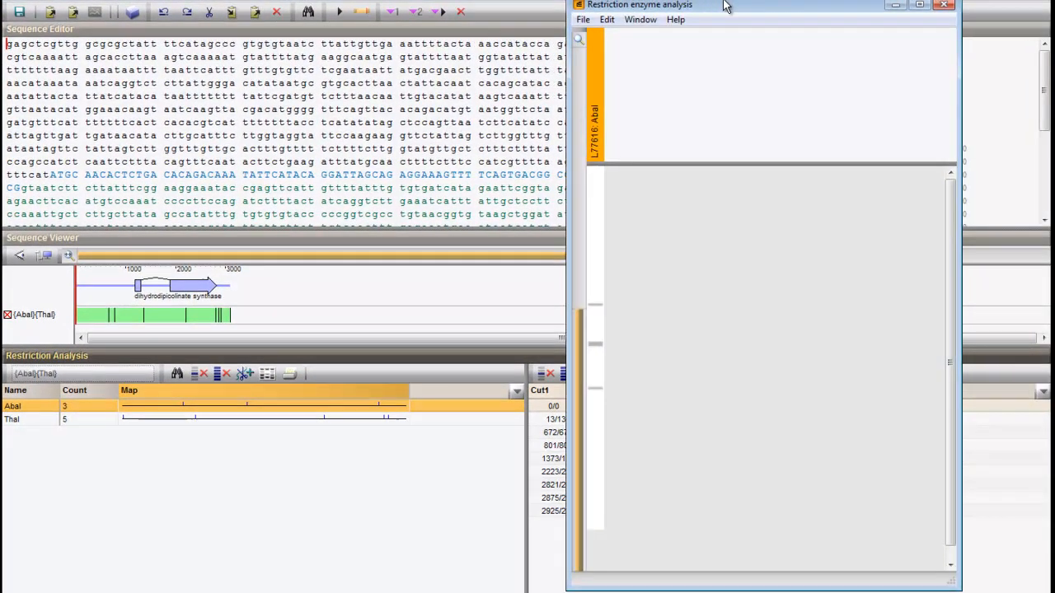
{"action": "mouse_move", "coordinate": [739, 202]}
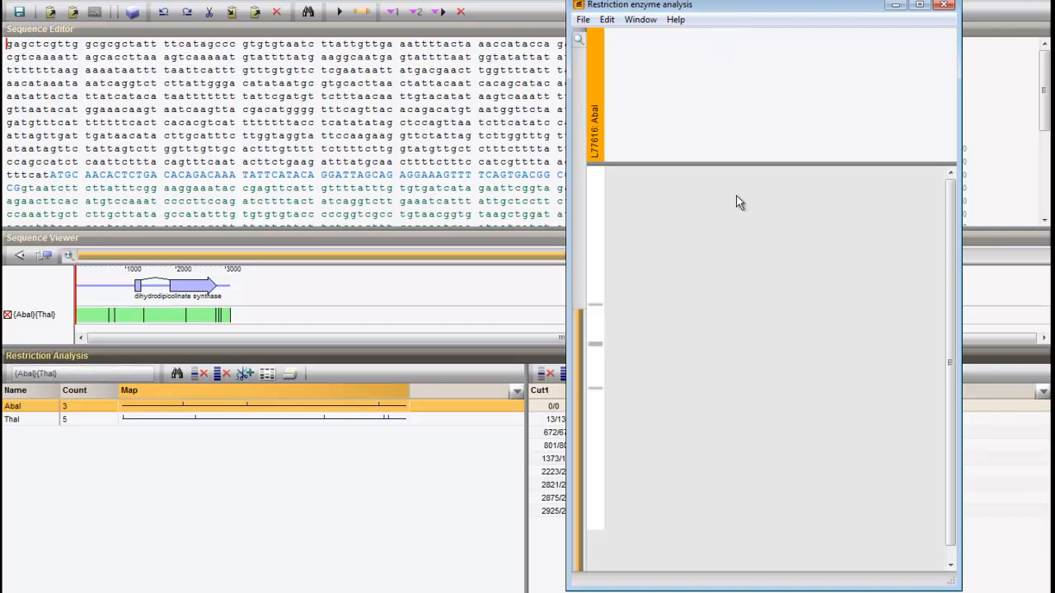
{"action": "mouse_move", "coordinate": [600, 310]}
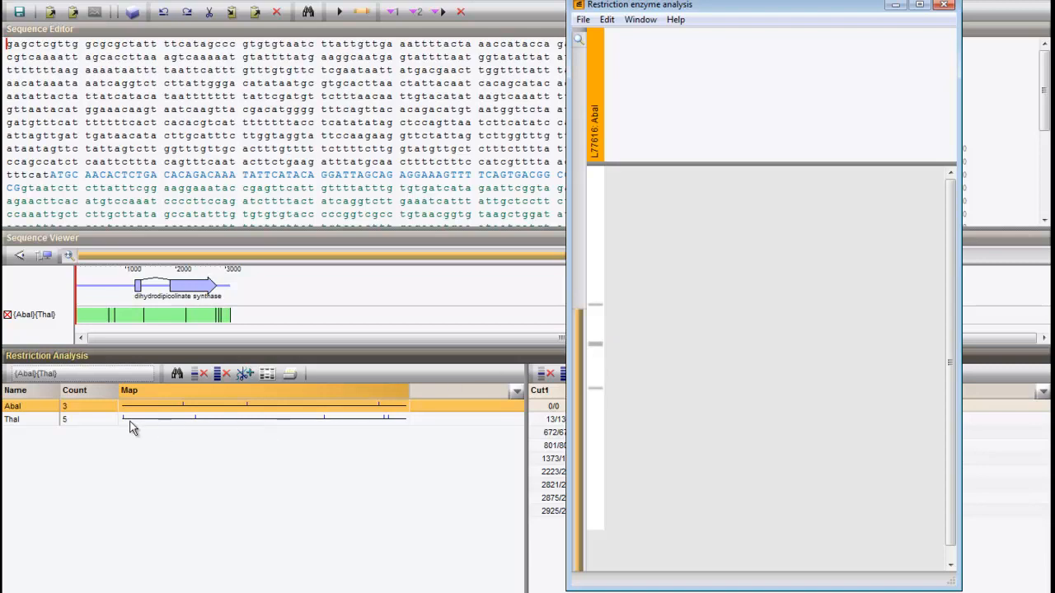
Step: Select ThaI and add its digest as a second gel lane, checking the 652 bp band
{"action": "left_click", "coordinate": [11, 419]}
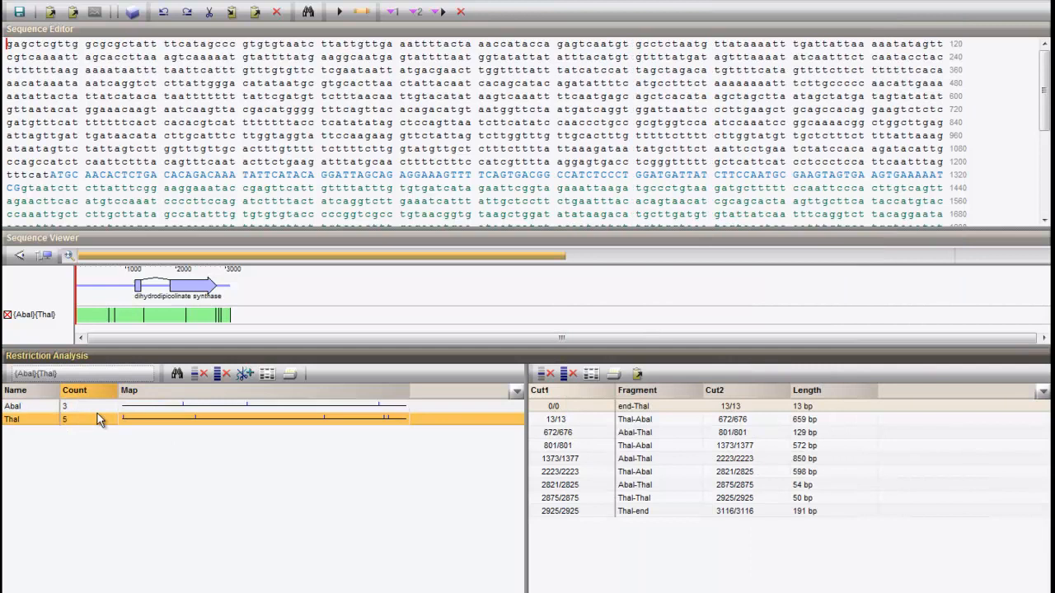
{"action": "left_click", "coordinate": [267, 373]}
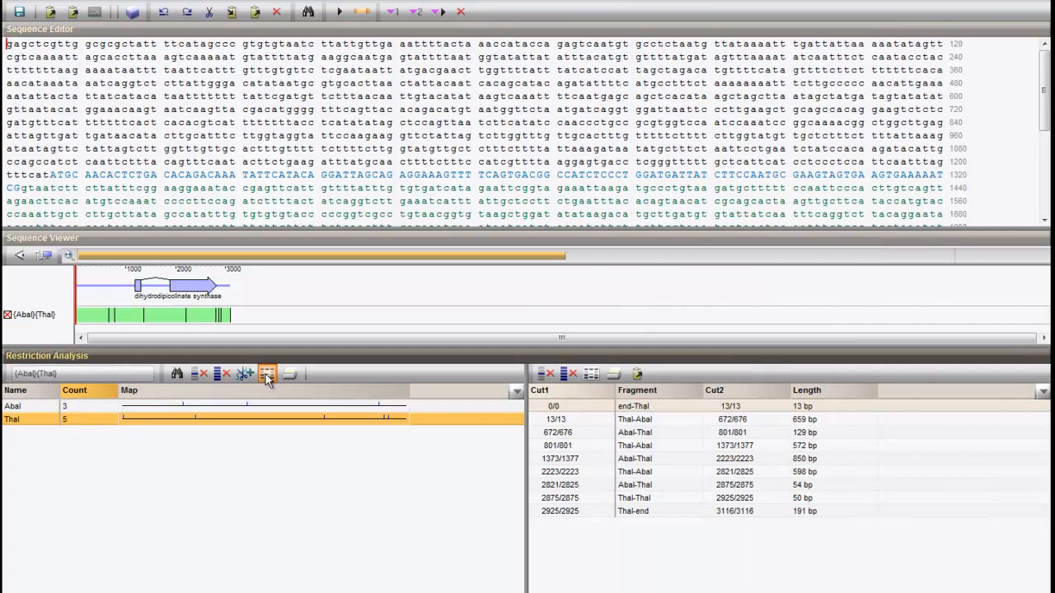
{"action": "left_click", "coordinate": [267, 372]}
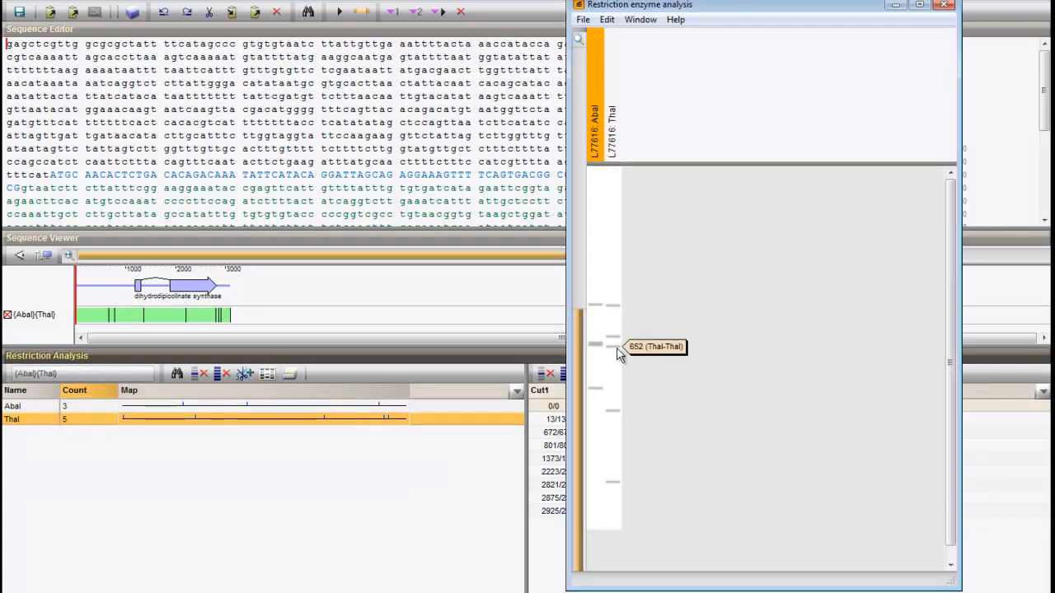
{"action": "mouse_move", "coordinate": [625, 318]}
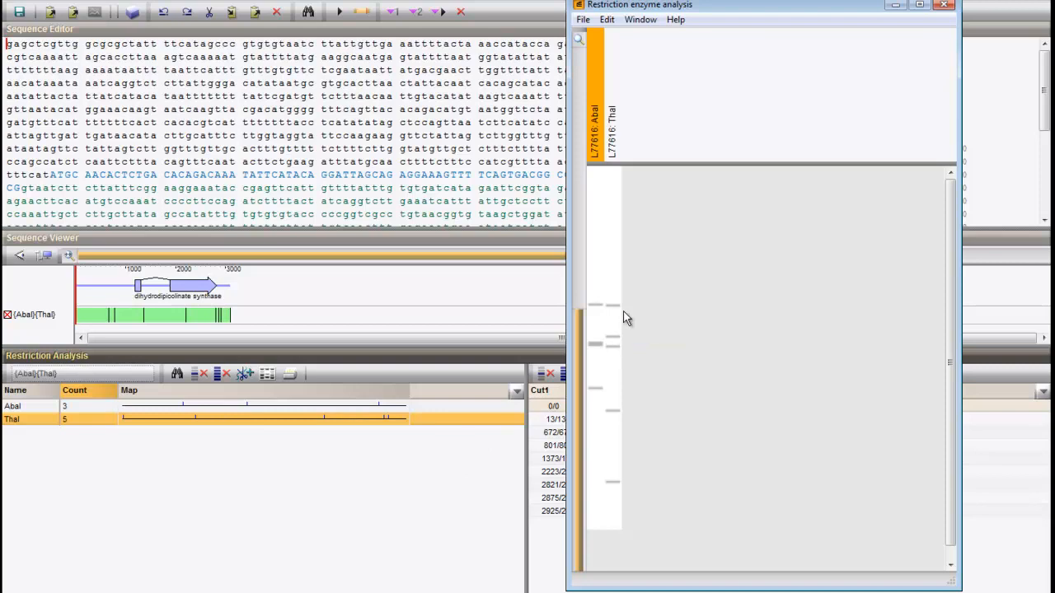
Step: Add the lambda-pstI marker lane to the gel and move it to the left
{"action": "left_click", "coordinate": [606, 20]}
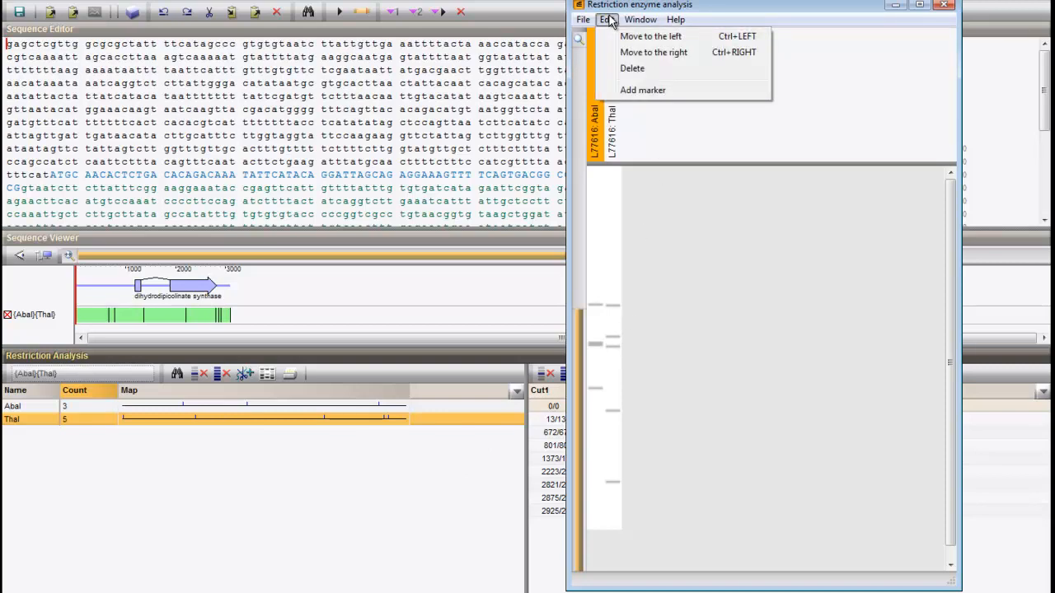
{"action": "mouse_move", "coordinate": [643, 89]}
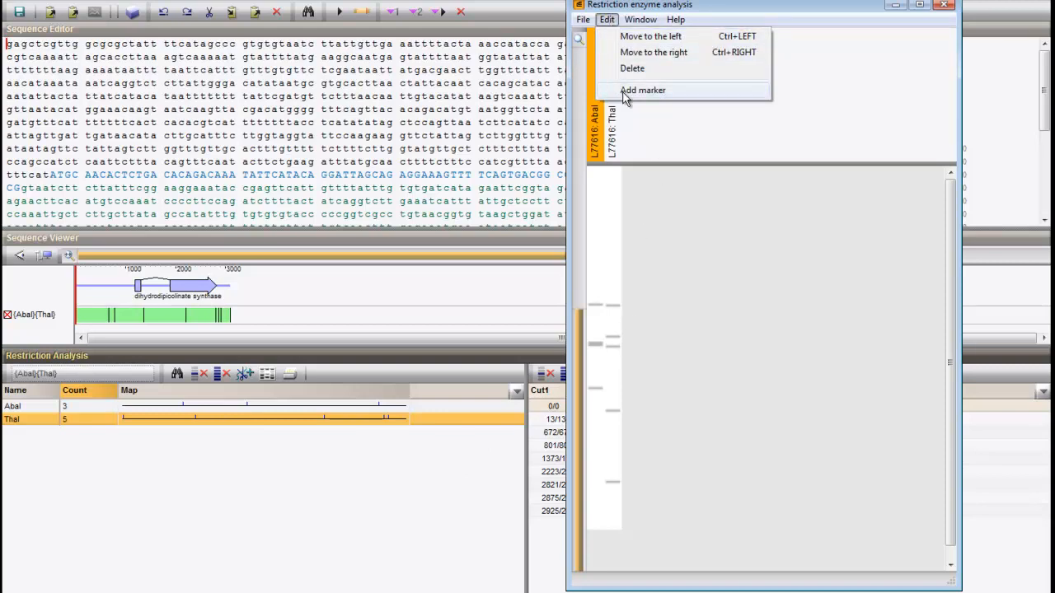
{"action": "left_click", "coordinate": [643, 89]}
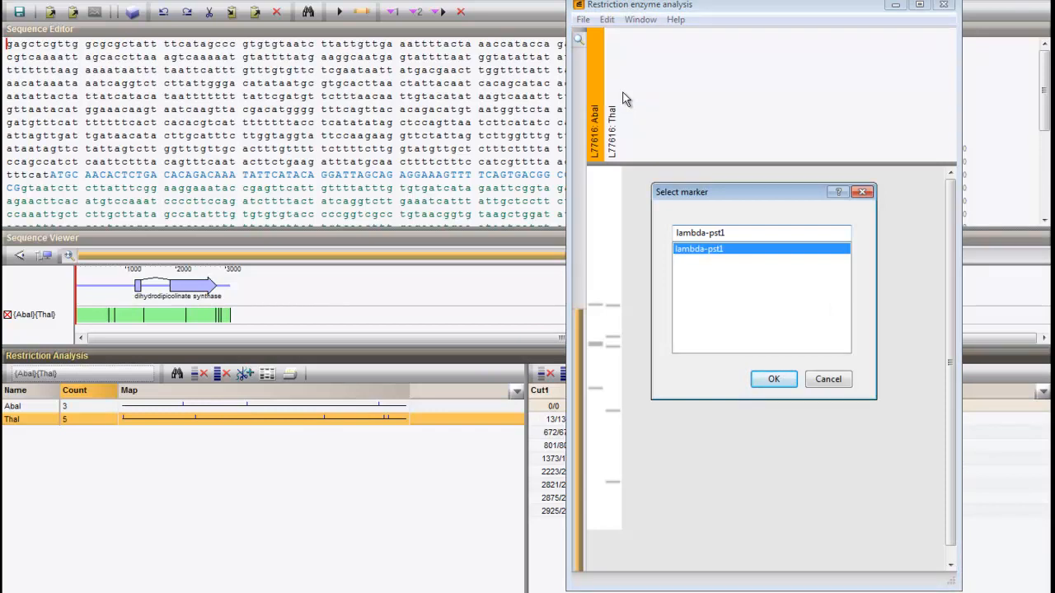
{"action": "left_click", "coordinate": [773, 380]}
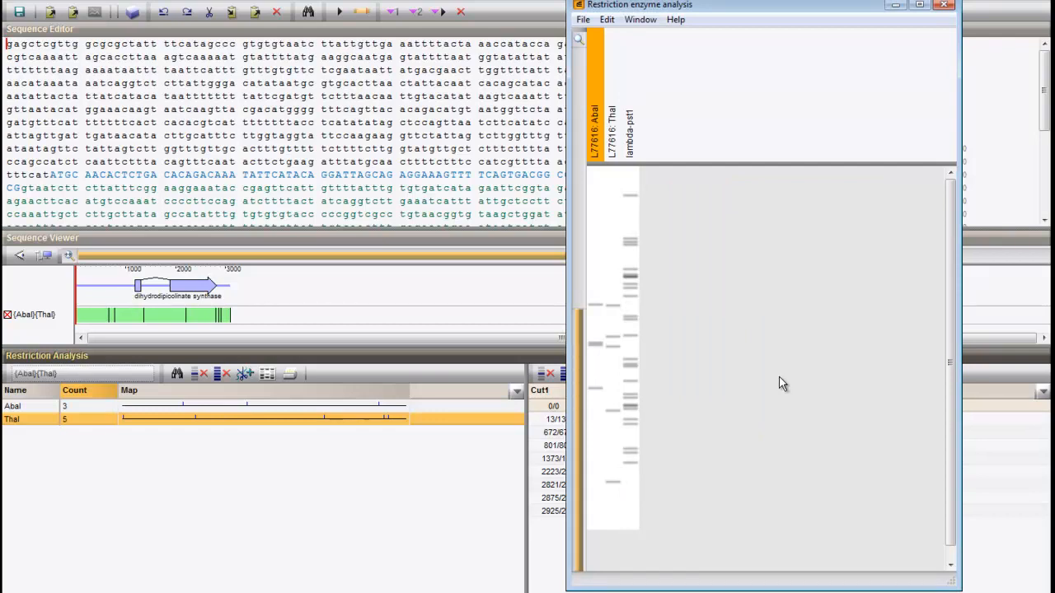
{"action": "mouse_move", "coordinate": [672, 159]}
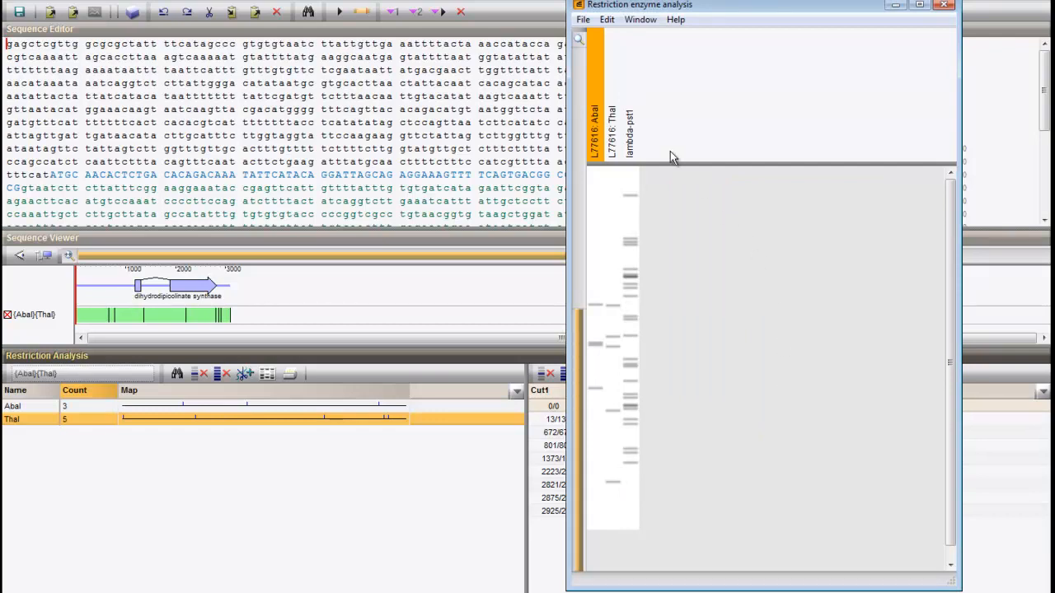
{"action": "left_click", "coordinate": [606, 20]}
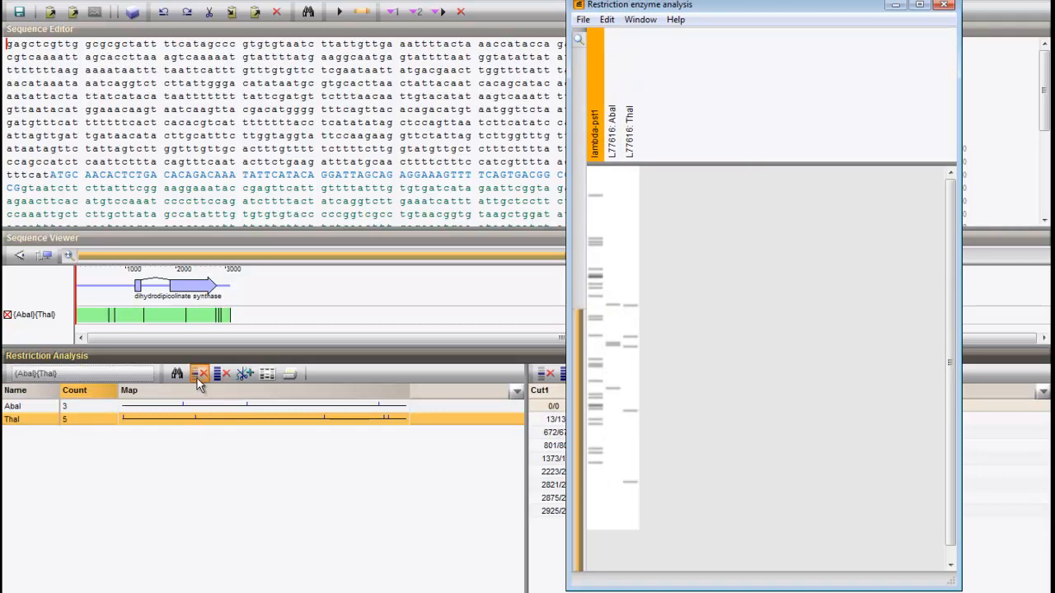
{"action": "mouse_move", "coordinate": [201, 374]}
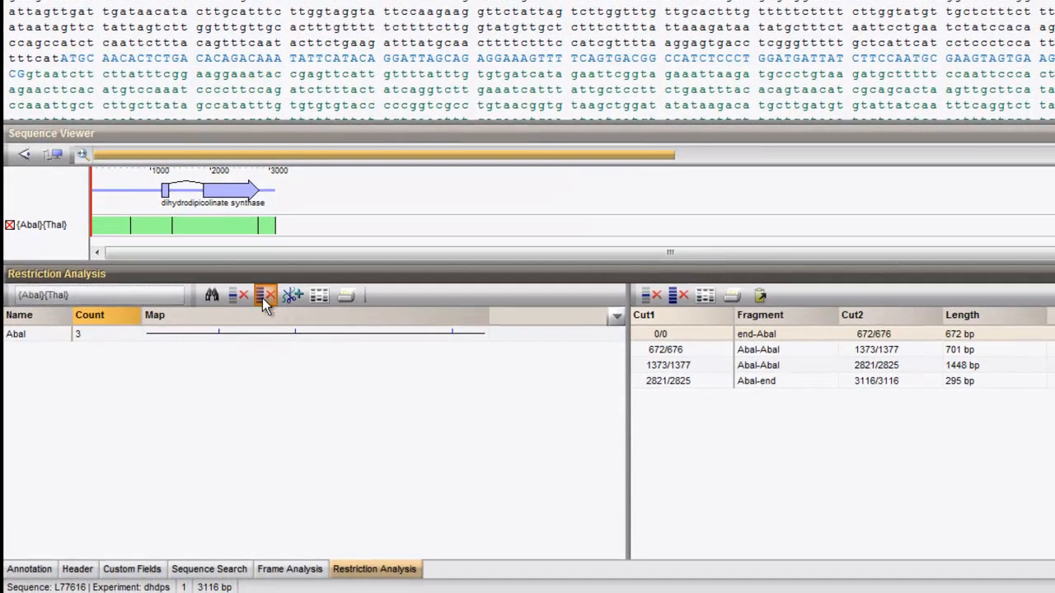
Step: Delete AbaI, leaving the restriction analysis empty
{"action": "left_click", "coordinate": [267, 294]}
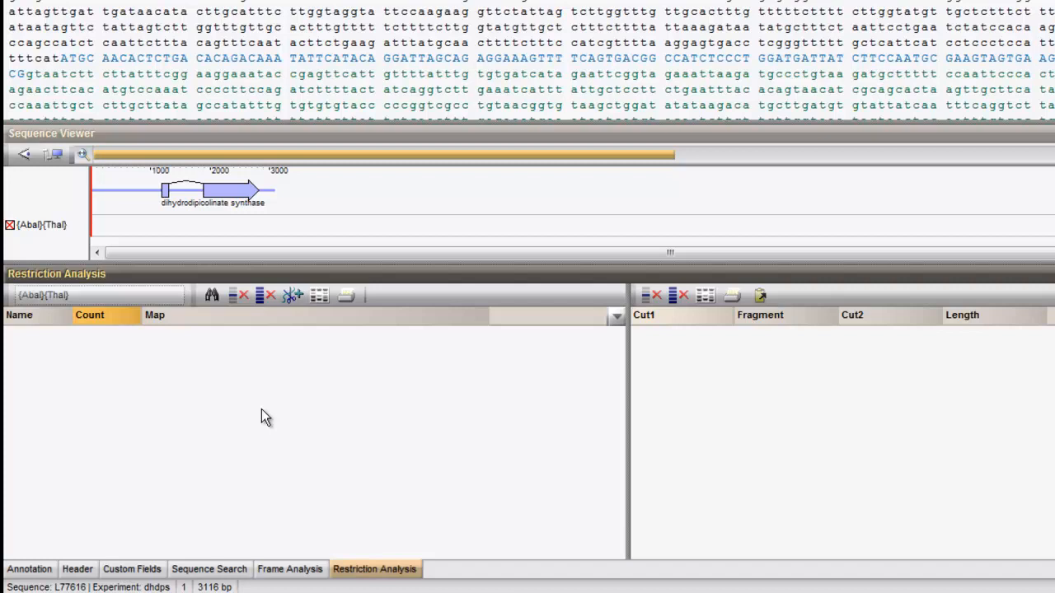
{"action": "mouse_move", "coordinate": [208, 408]}
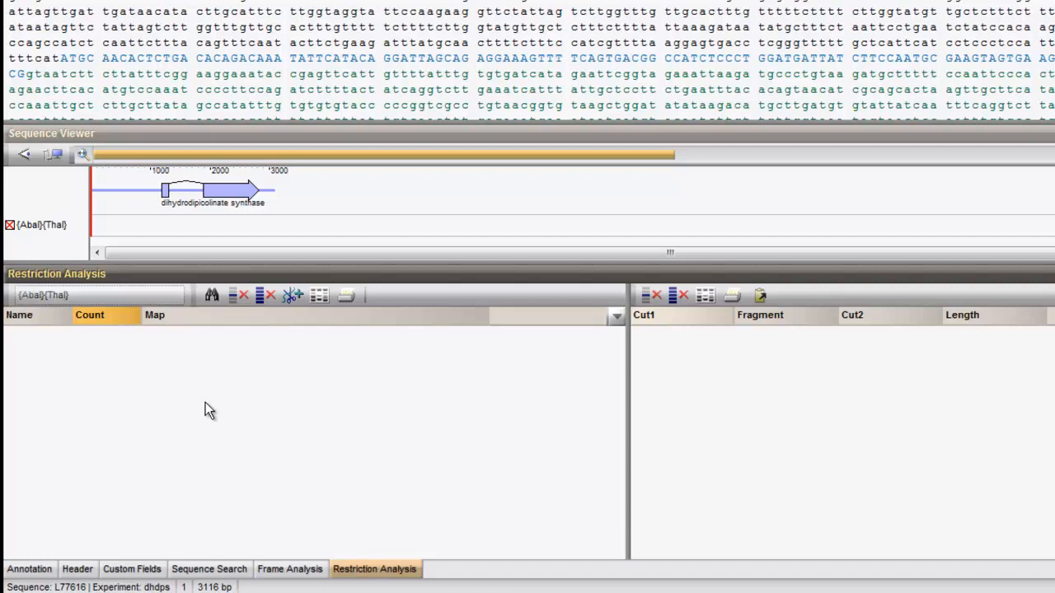
{"action": "mouse_move", "coordinate": [218, 362]}
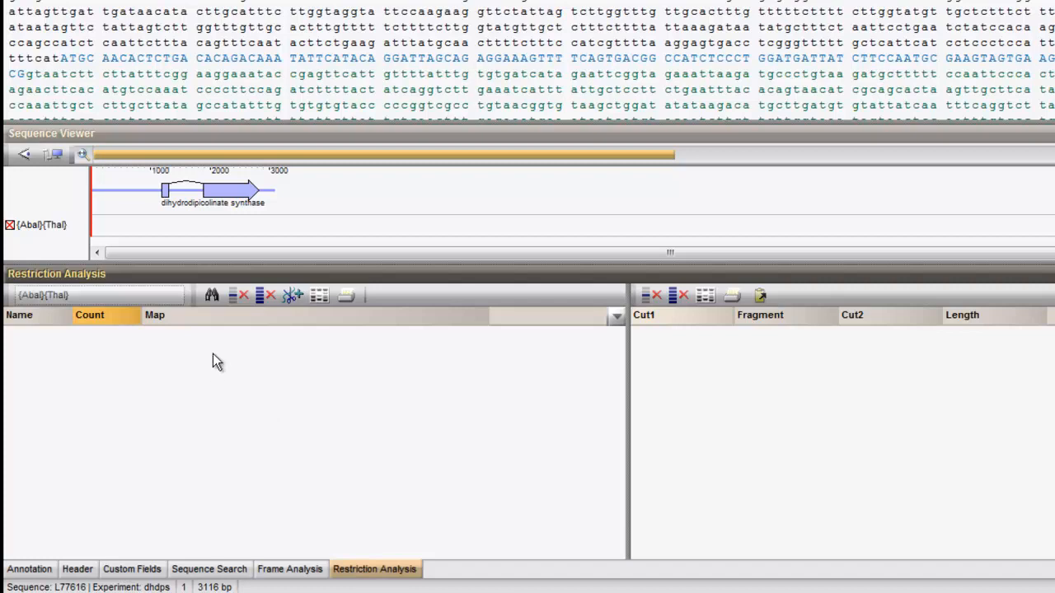
Step: Switch enzyme selection to 'use filter settings' and open the filter criteria for editing
{"action": "left_click", "coordinate": [211, 295]}
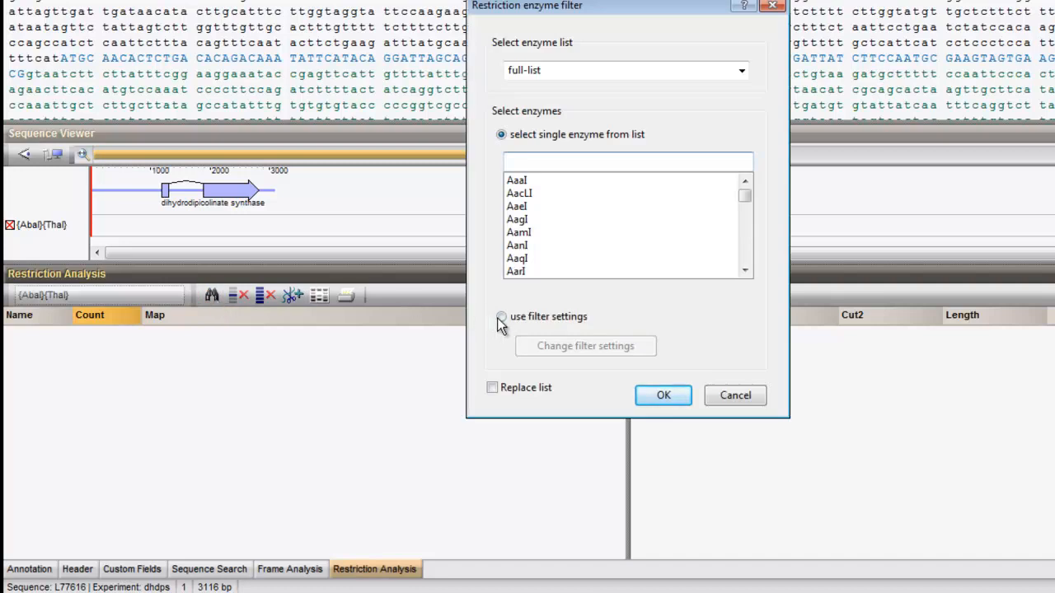
{"action": "left_click", "coordinate": [501, 316]}
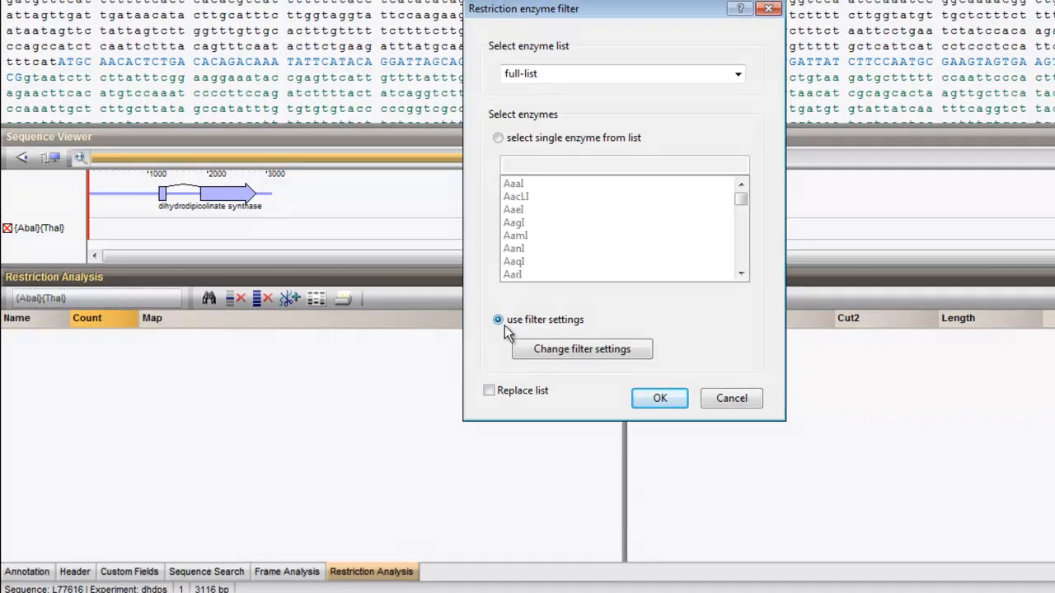
{"action": "left_click", "coordinate": [581, 350]}
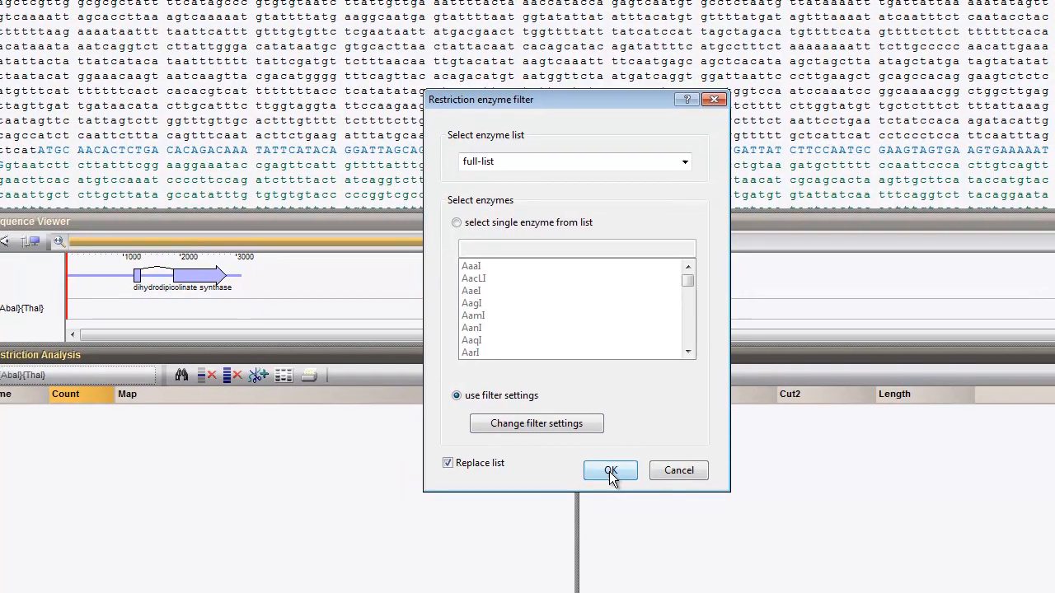
Step: Apply the filter to list ten enzymes with 4 cuts each and show BfaI's five fragments
{"action": "left_click", "coordinate": [610, 469]}
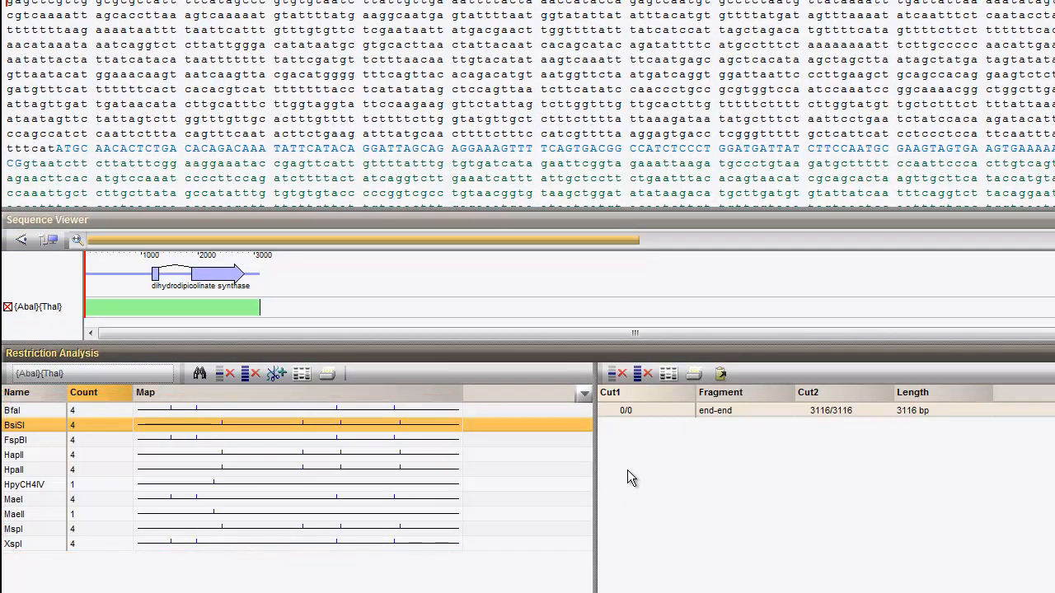
{"action": "mouse_move", "coordinate": [432, 413]}
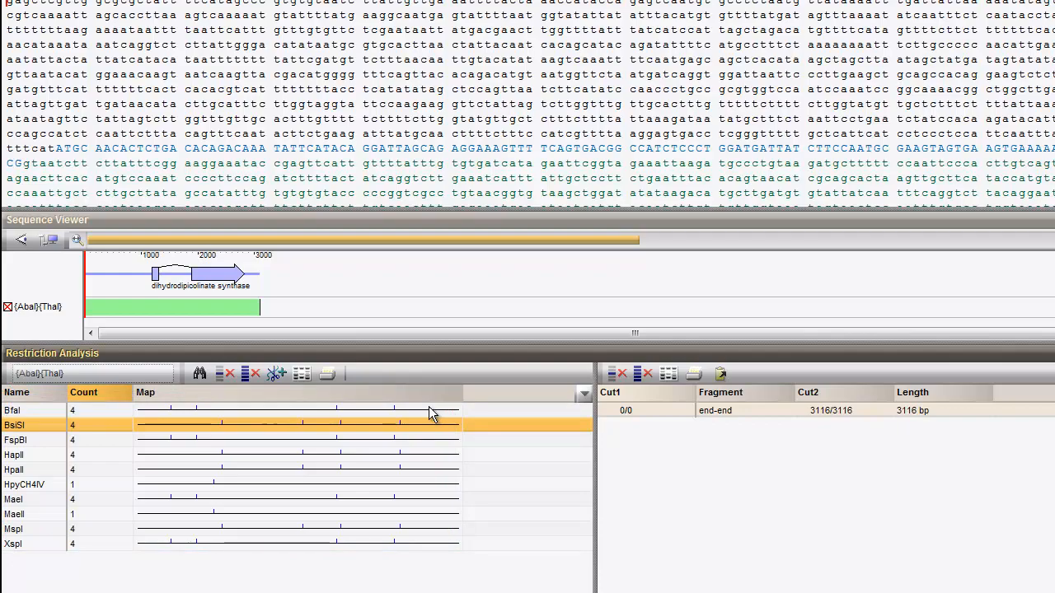
{"action": "left_click", "coordinate": [13, 410]}
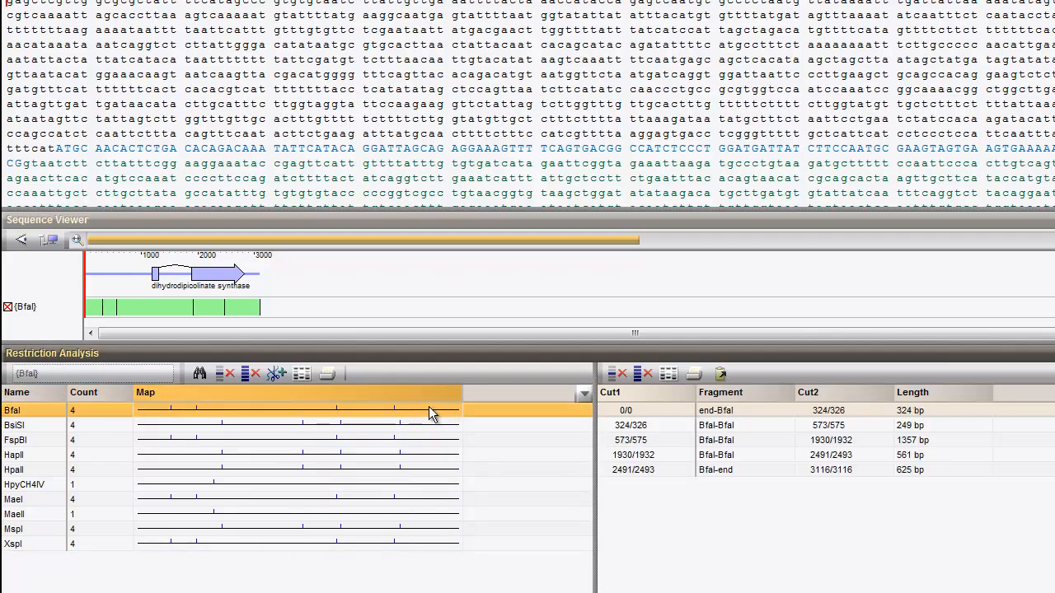